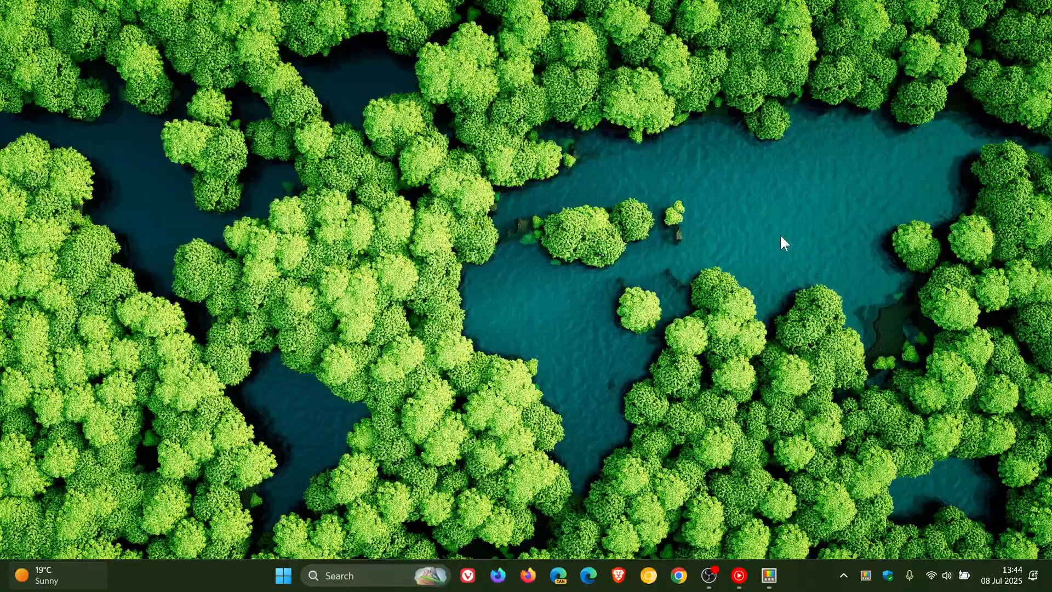
pyautogui.moveTo(768, 576)
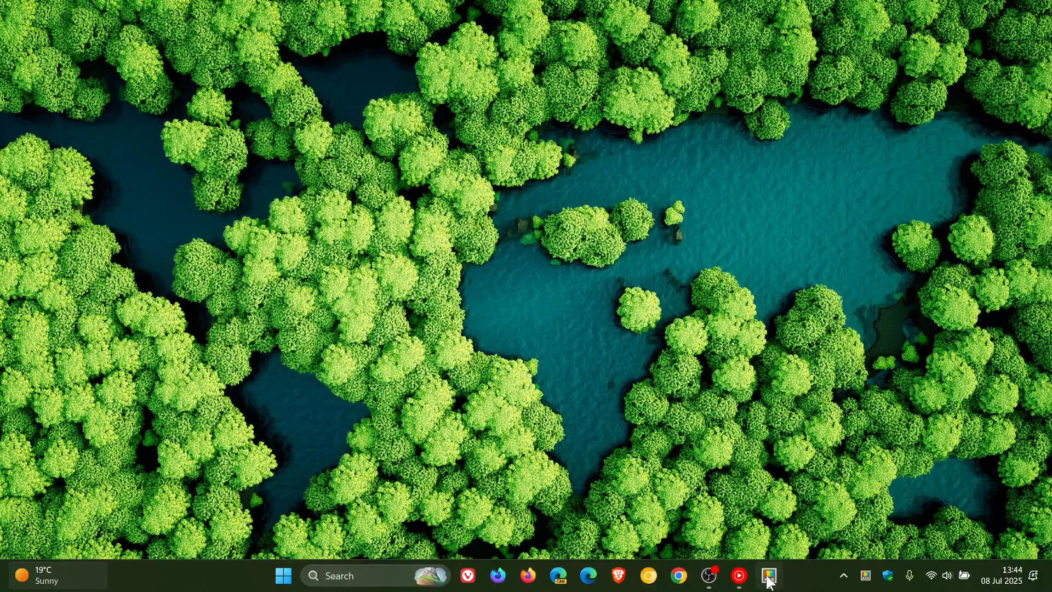
# - Launch PowerToys Settings from the taskbar to view the v0.92.1 General page
pyautogui.click(768, 576)
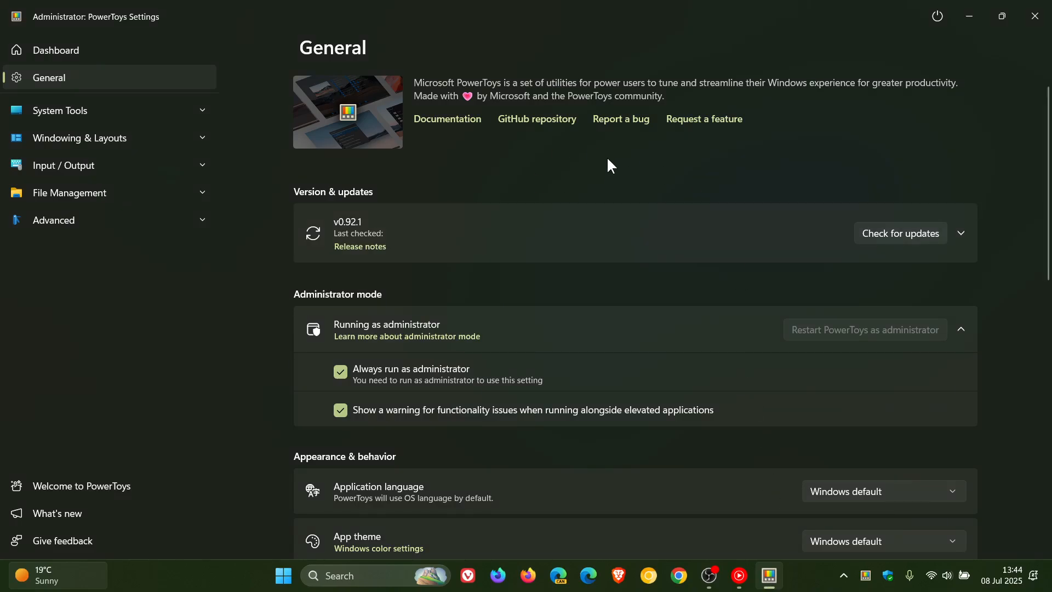
pyautogui.moveTo(589, 163)
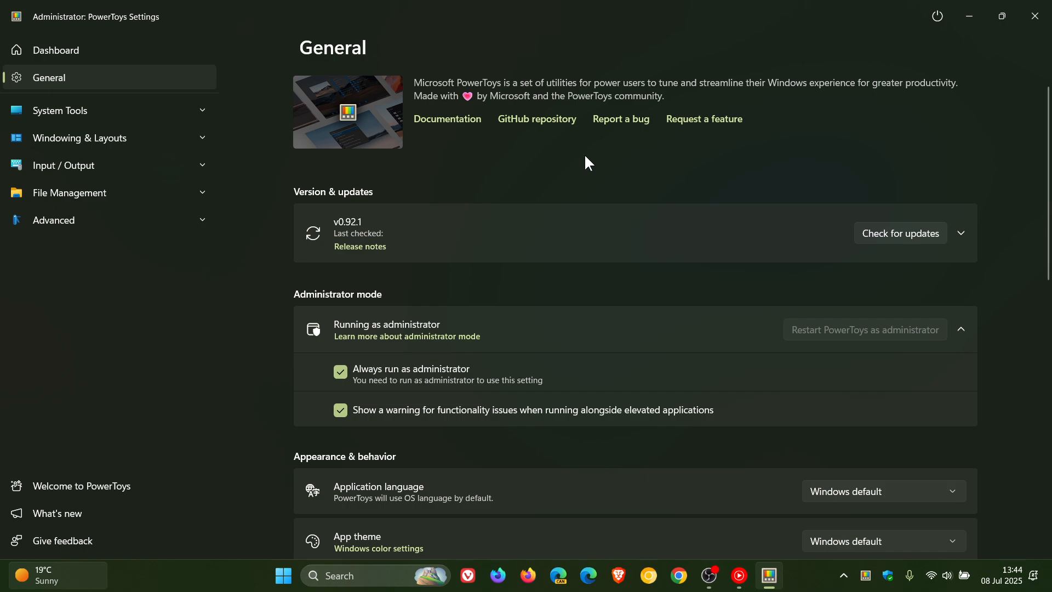
pyautogui.moveTo(338, 237)
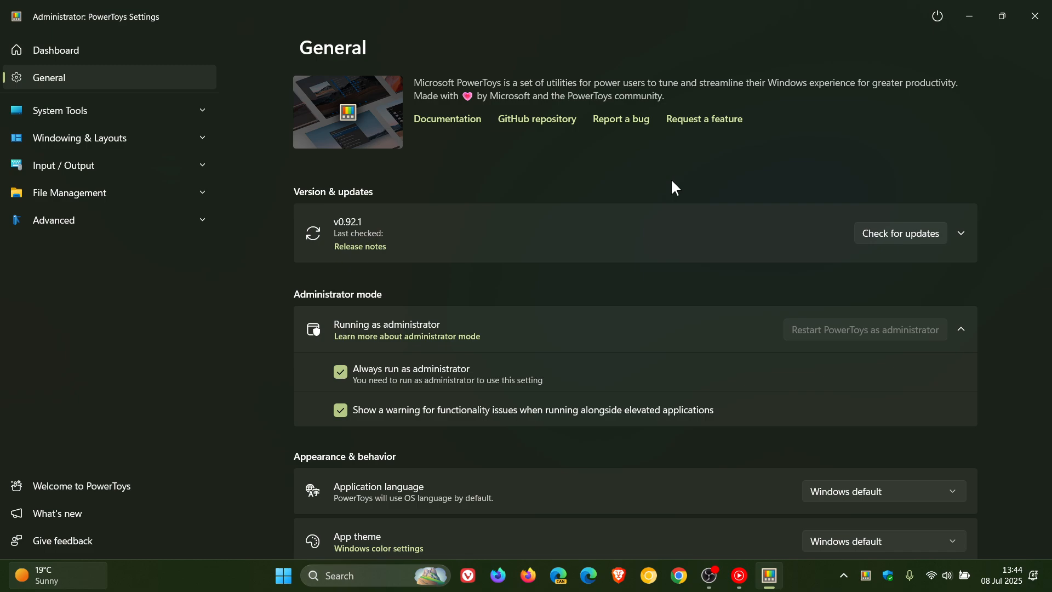
pyautogui.moveTo(681, 172)
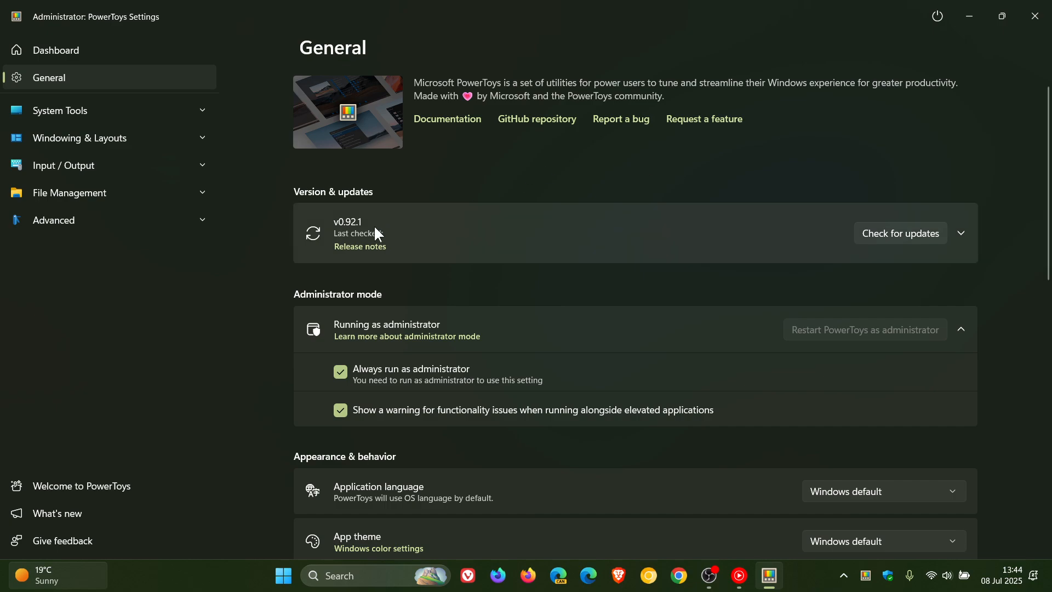
pyautogui.moveTo(372, 228)
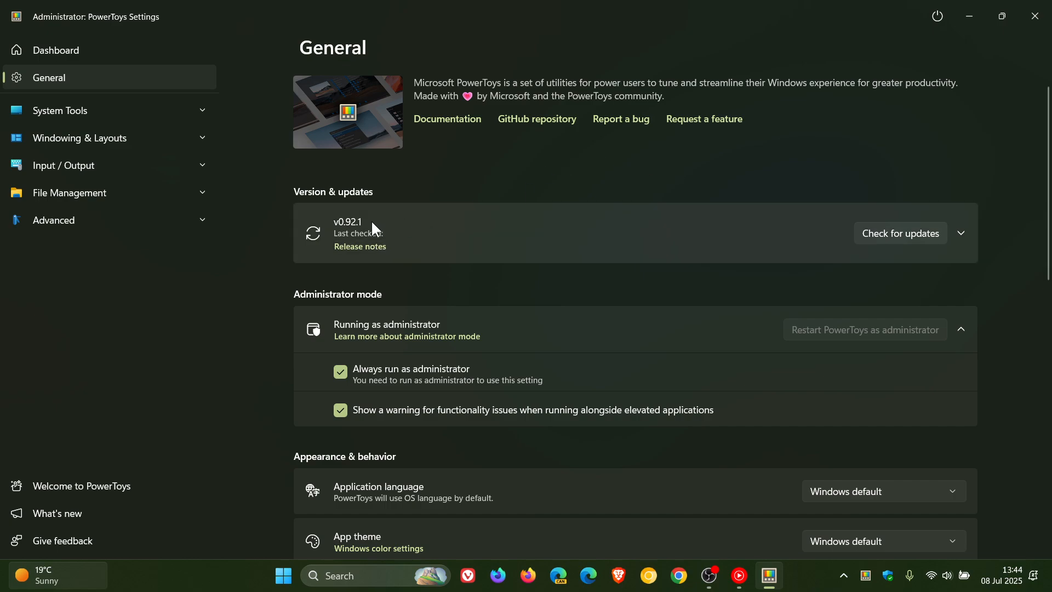
pyautogui.moveTo(549, 173)
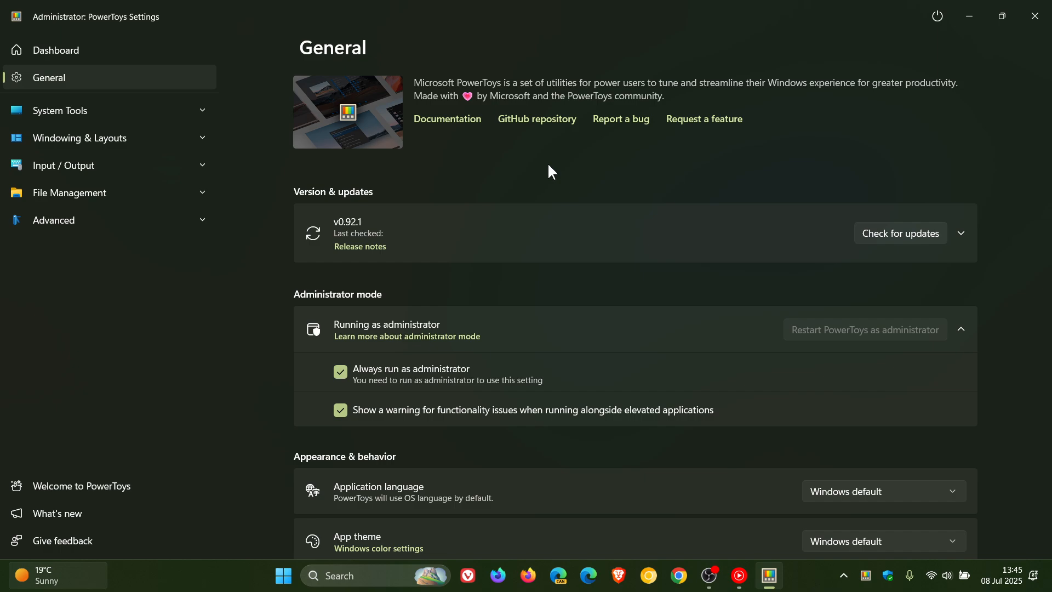
pyautogui.moveTo(101, 204)
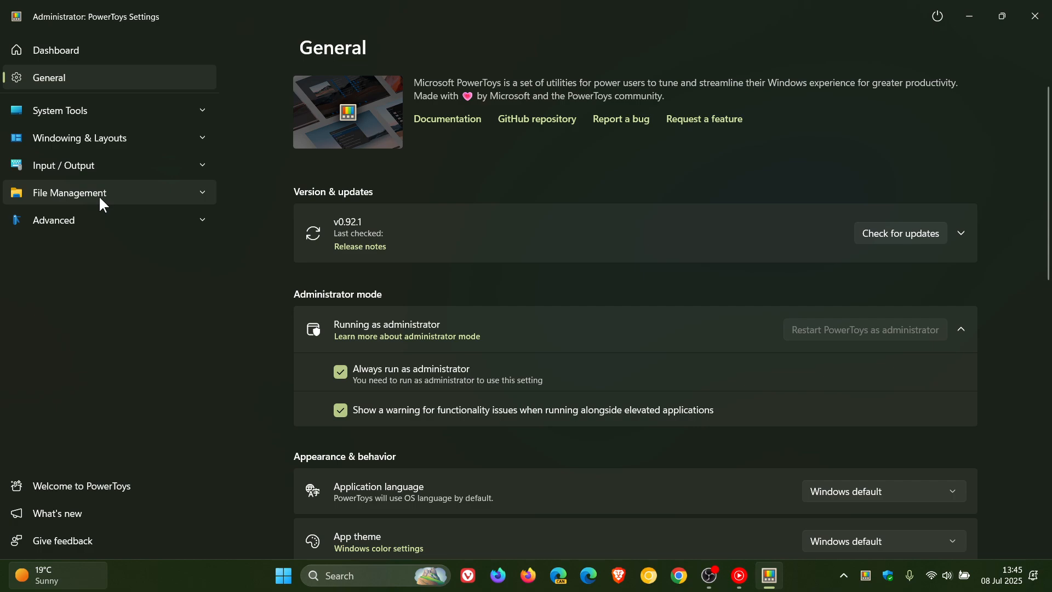
# - Show the File Explorer add-ons preview pane handlers under File Management
pyautogui.click(70, 193)
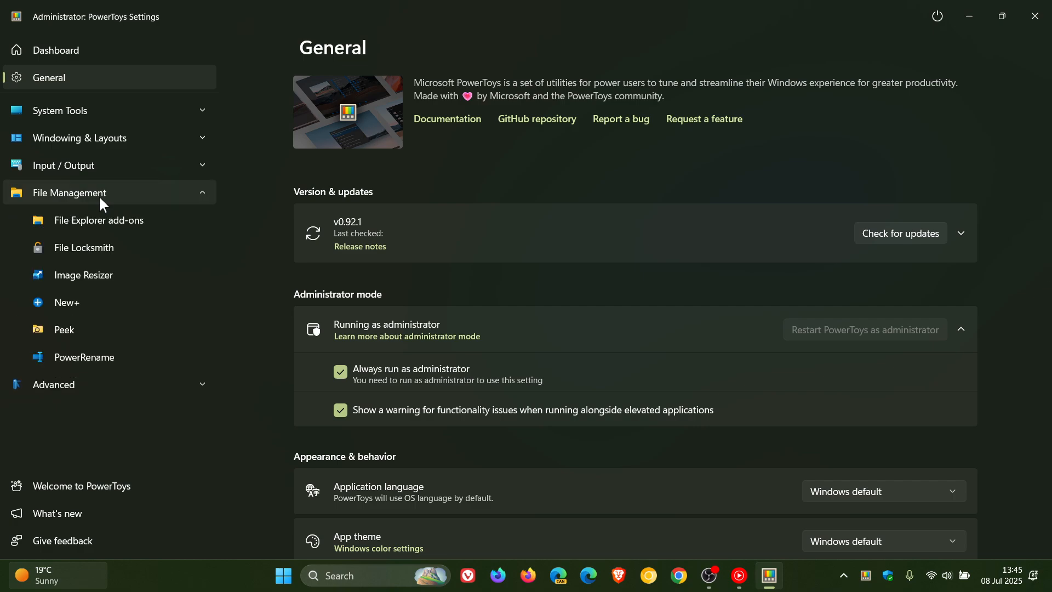
pyautogui.click(99, 220)
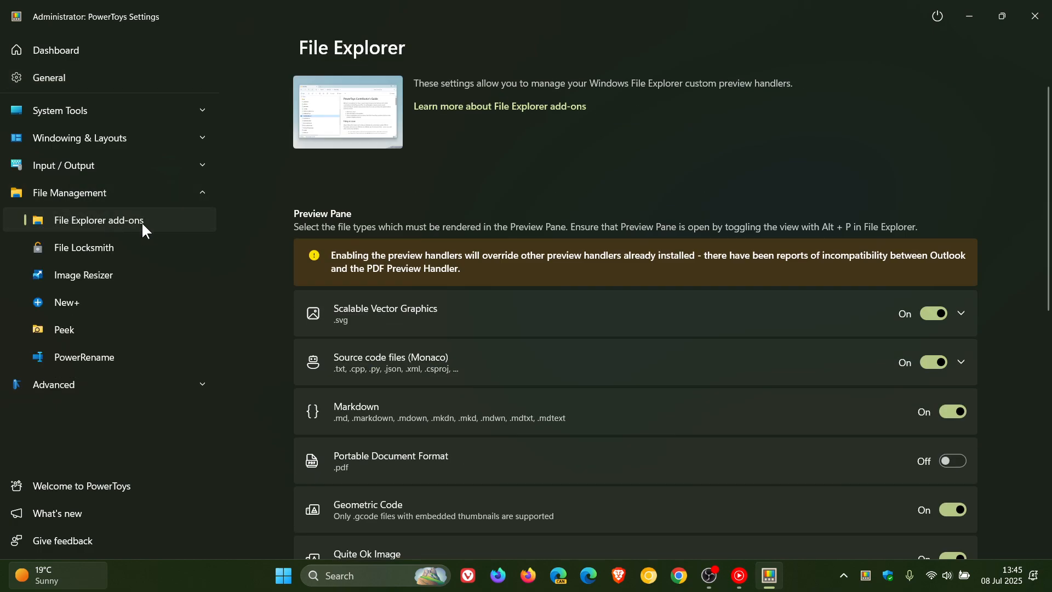
pyautogui.moveTo(661, 154)
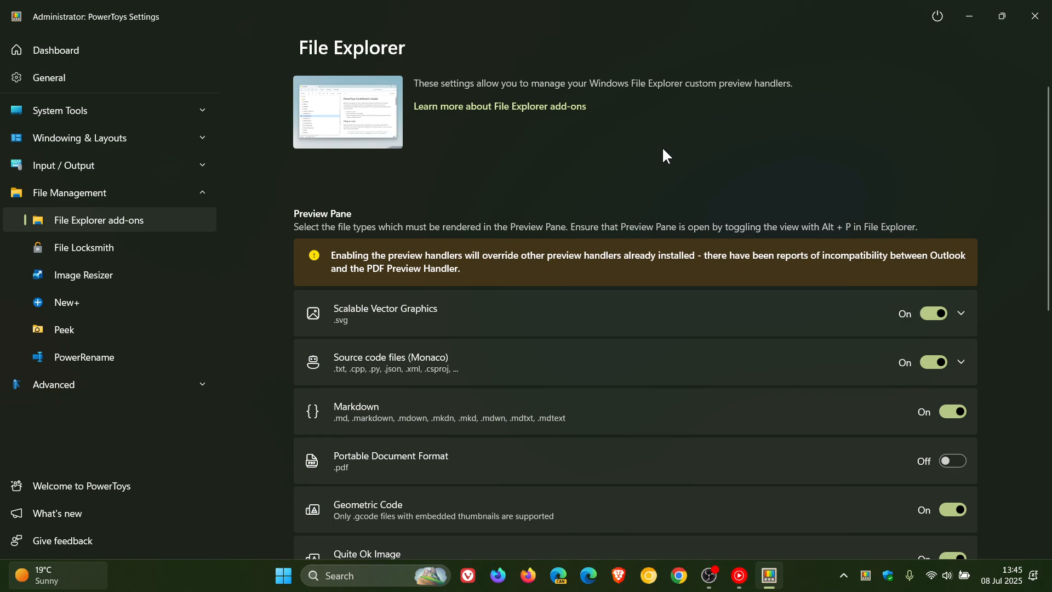
pyautogui.moveTo(681, 141)
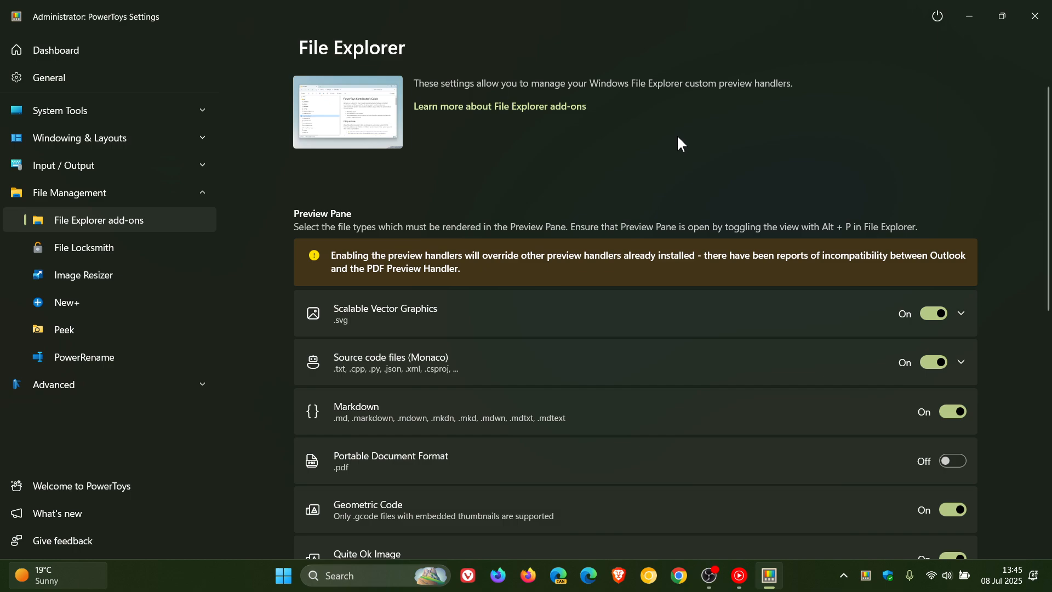
pyautogui.moveTo(677, 141)
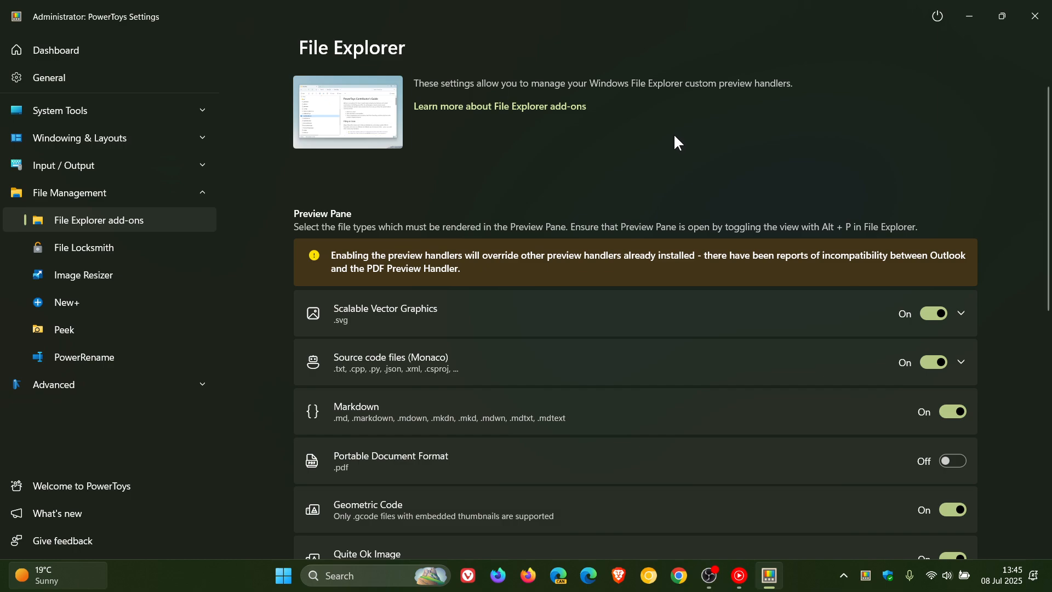
pyautogui.moveTo(753, 165)
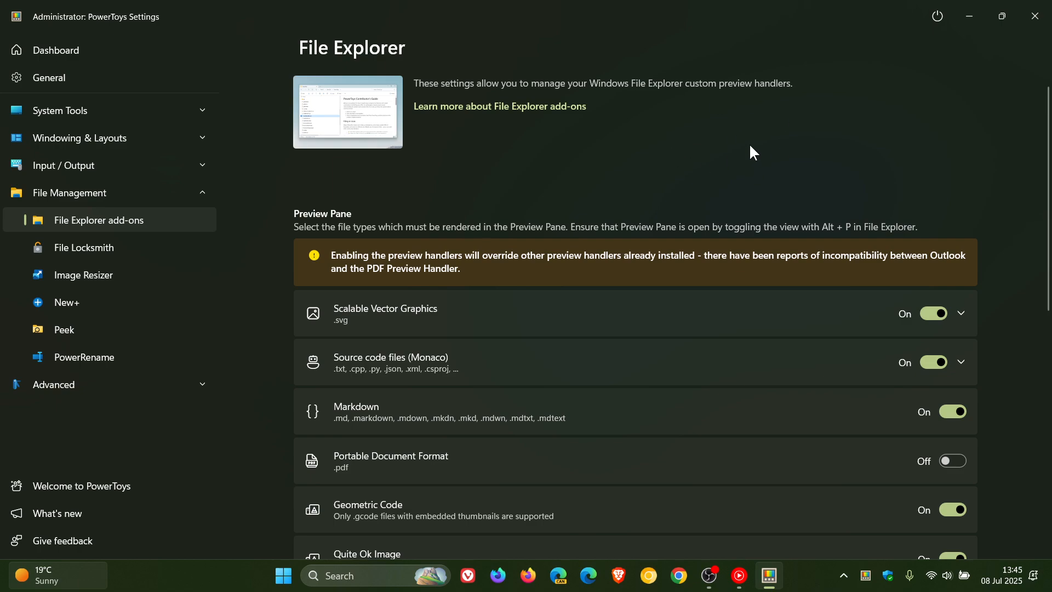
pyautogui.moveTo(748, 155)
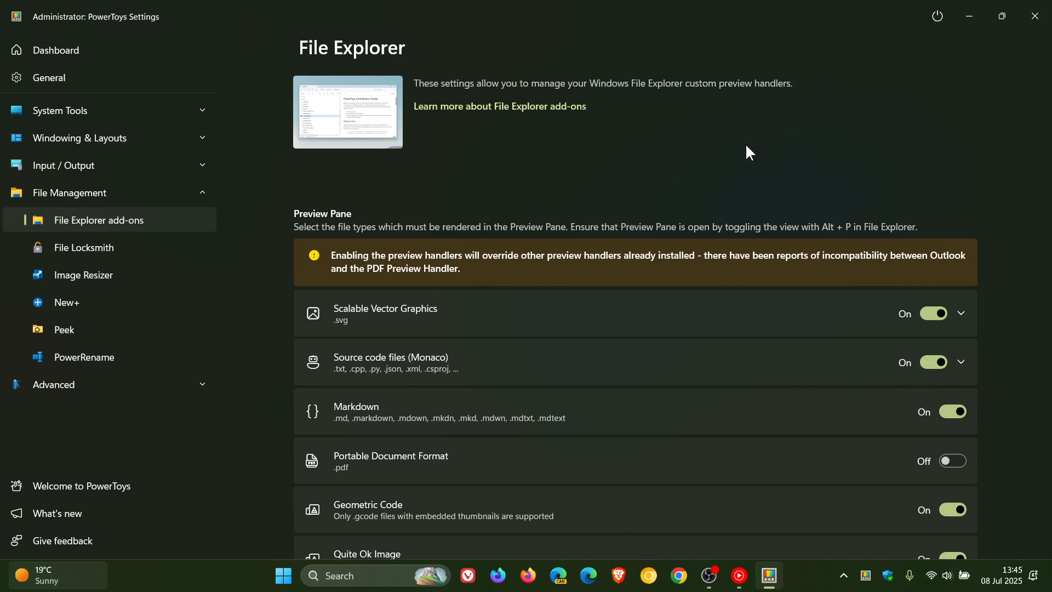
pyautogui.moveTo(167, 231)
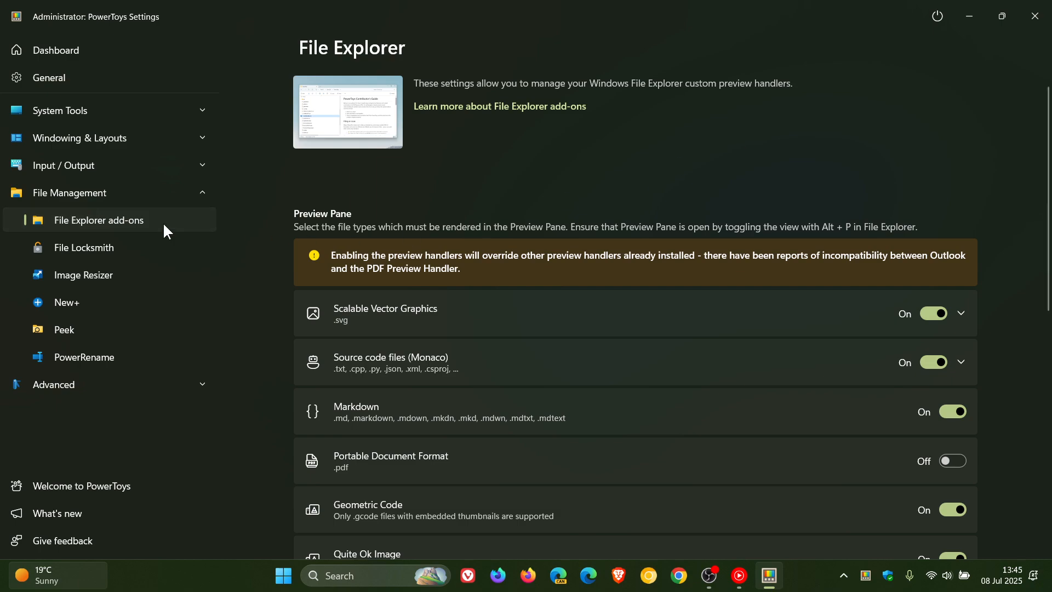
pyautogui.click(70, 193)
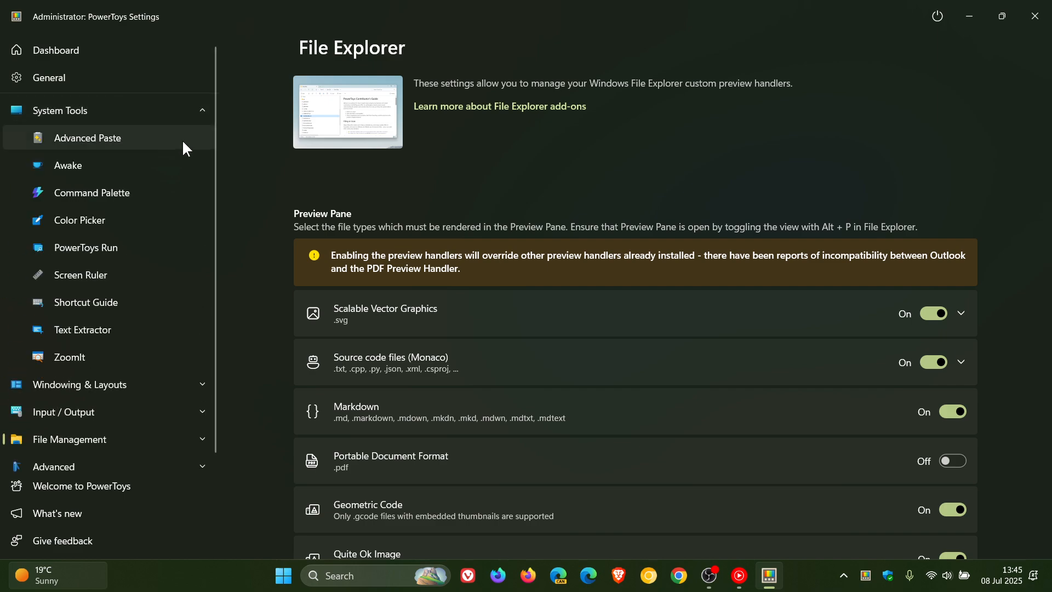
# - Show the Command Palette page under System Tools, with its activation shortcut
pyautogui.click(92, 193)
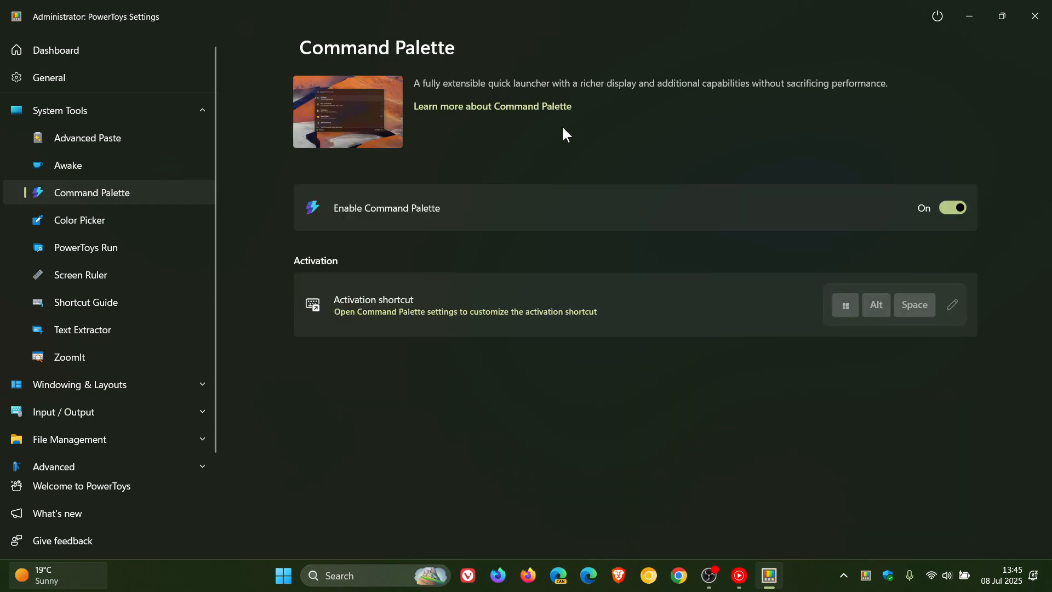
pyautogui.moveTo(603, 103)
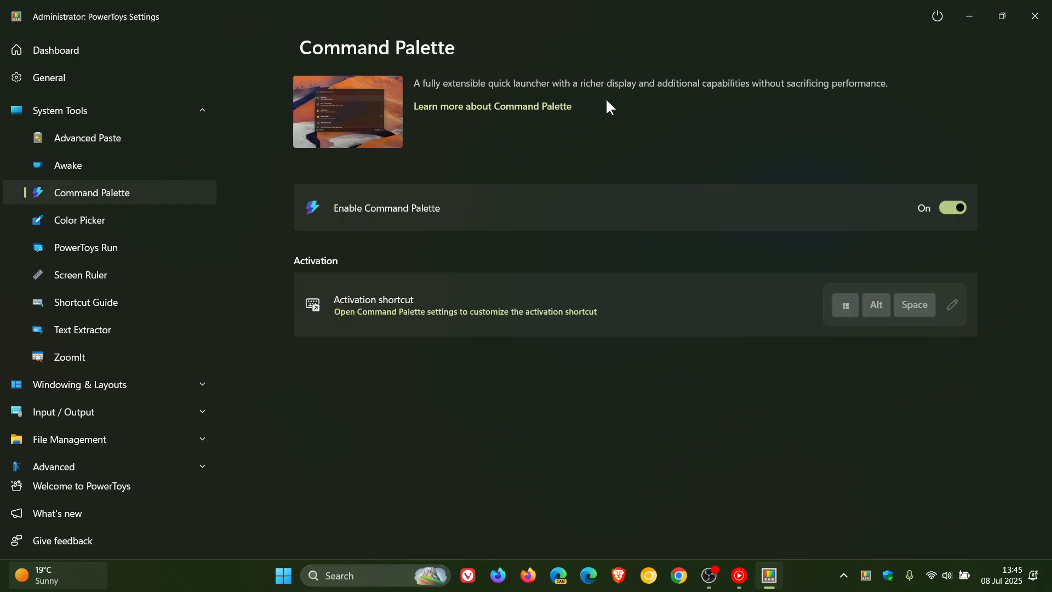
pyautogui.moveTo(742, 103)
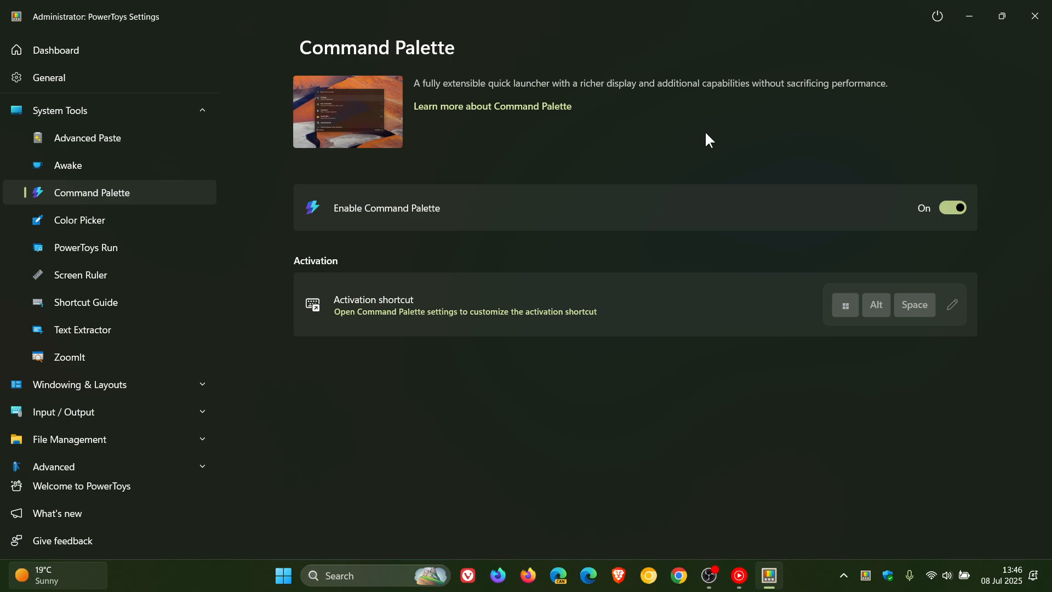
pyautogui.moveTo(754, 159)
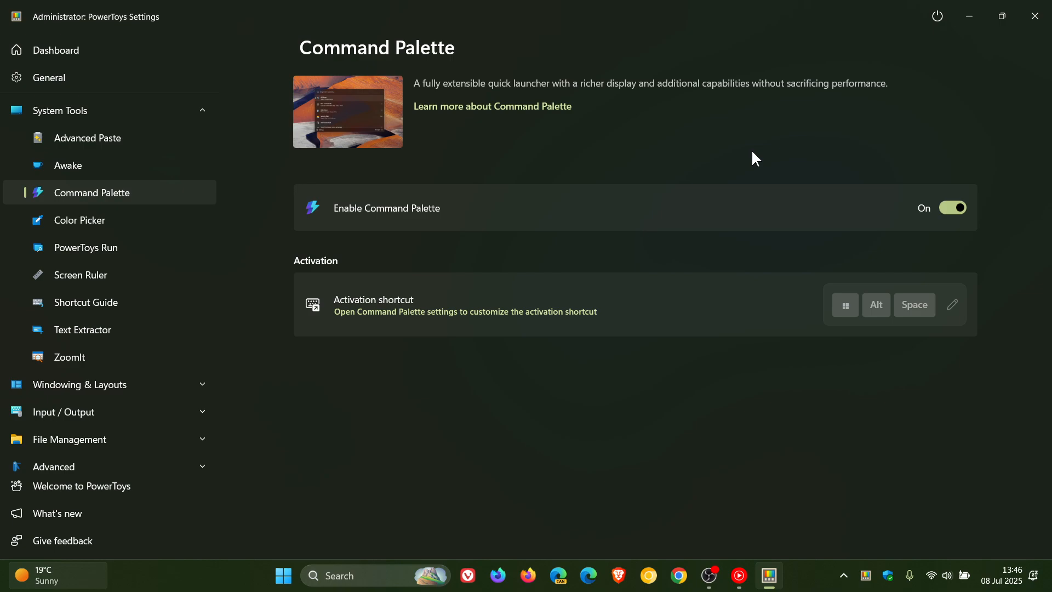
pyautogui.moveTo(767, 151)
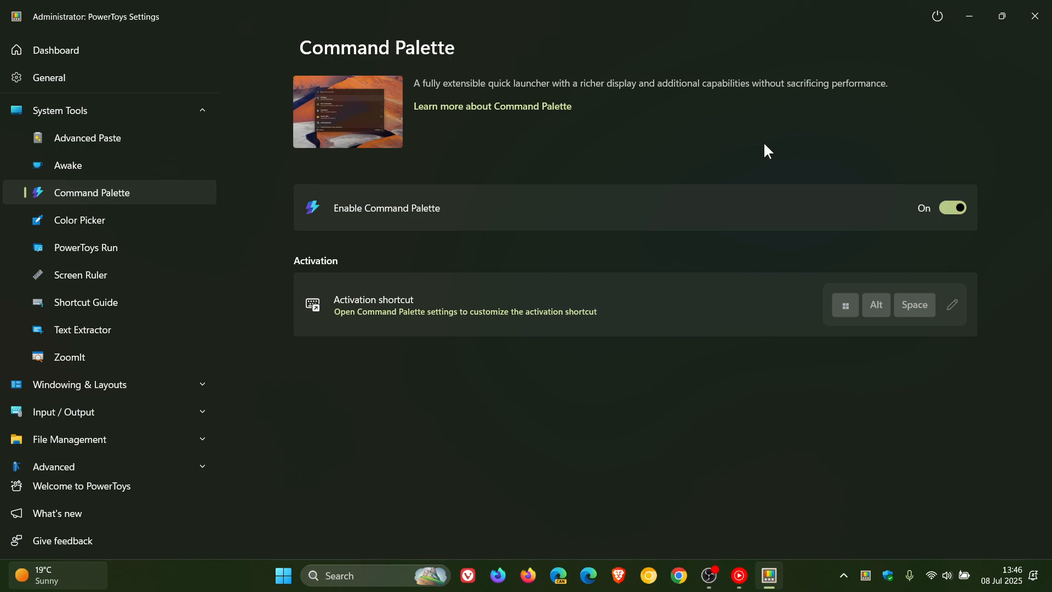
pyautogui.moveTo(969, 17)
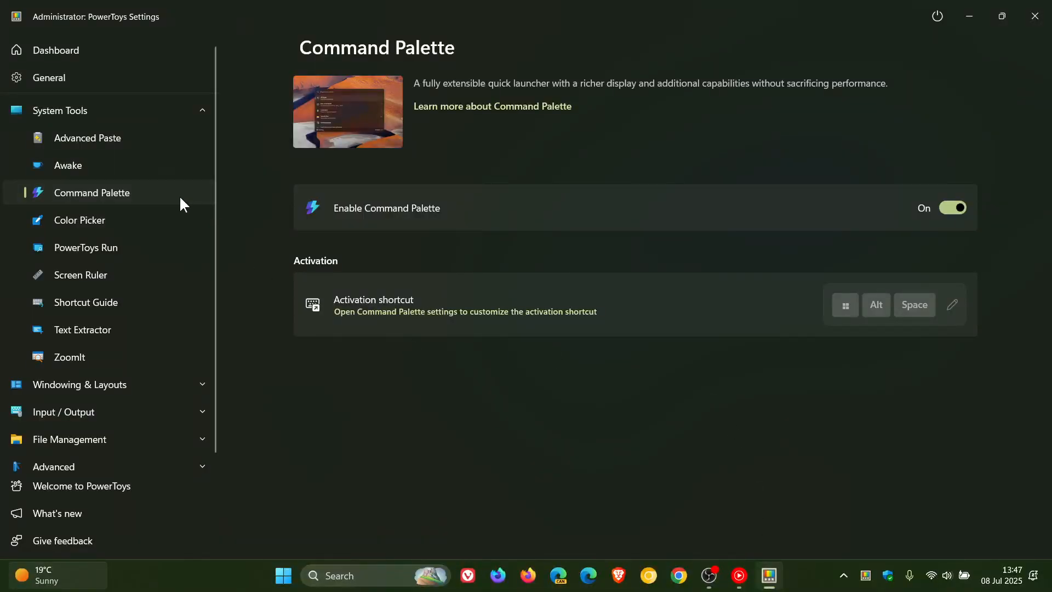
# - Return to General and run an update check confirming v0.92.1 is current
pyautogui.click(59, 110)
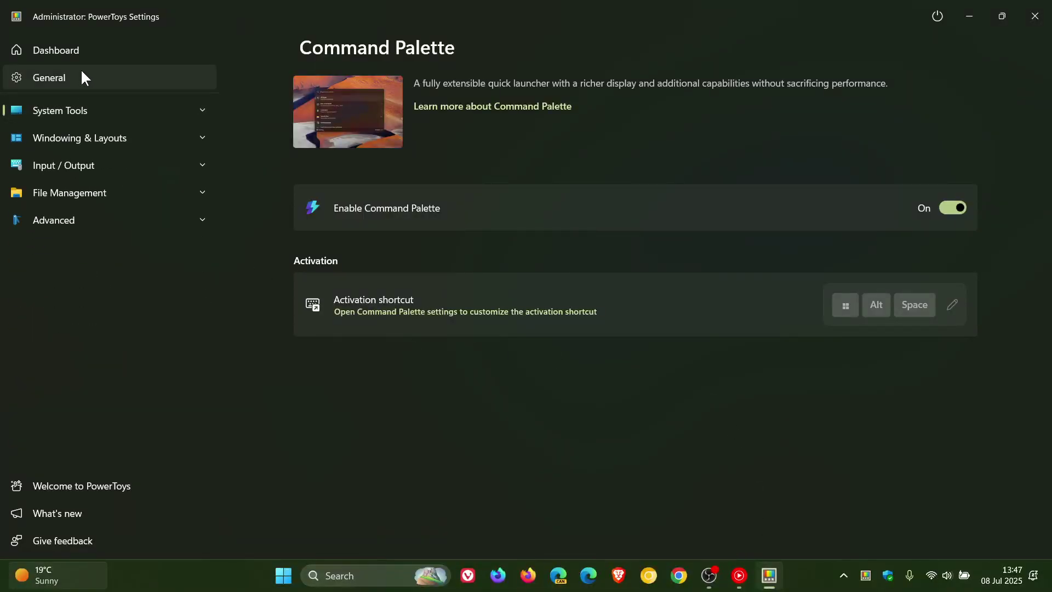
pyautogui.click(49, 78)
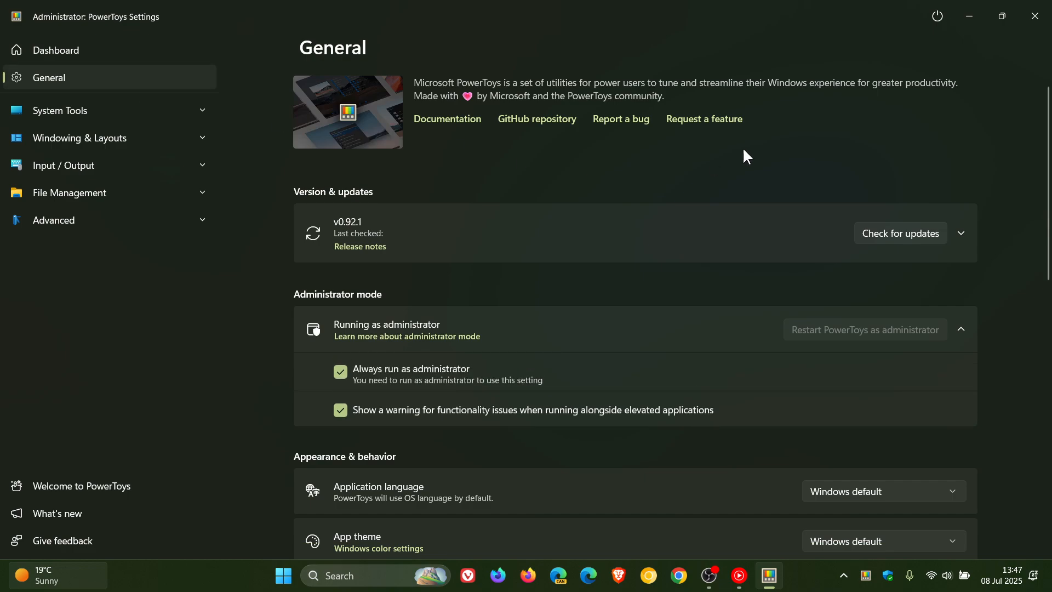
pyautogui.moveTo(754, 153)
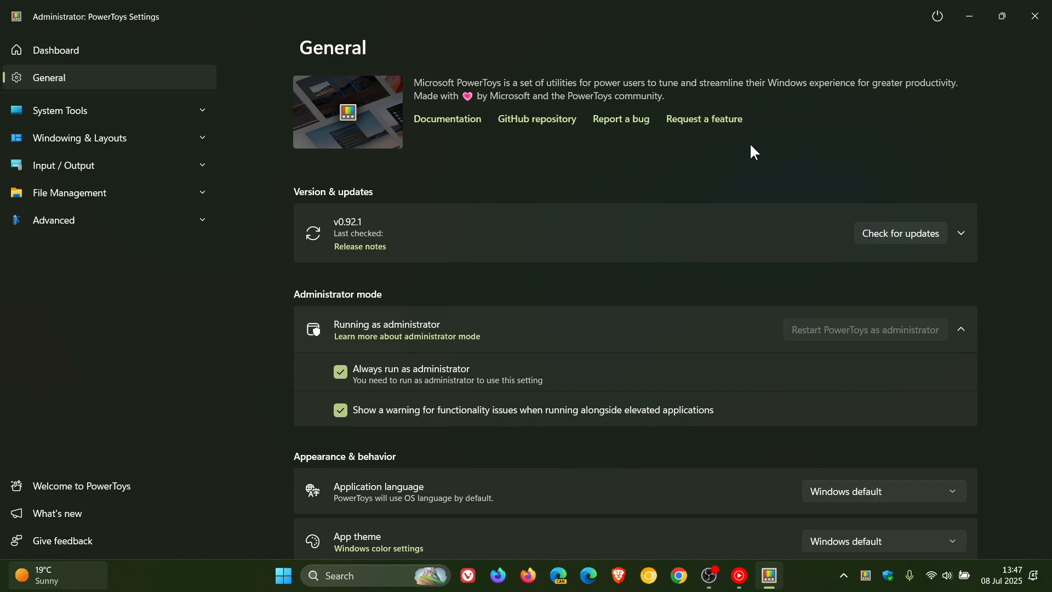
pyautogui.moveTo(842, 139)
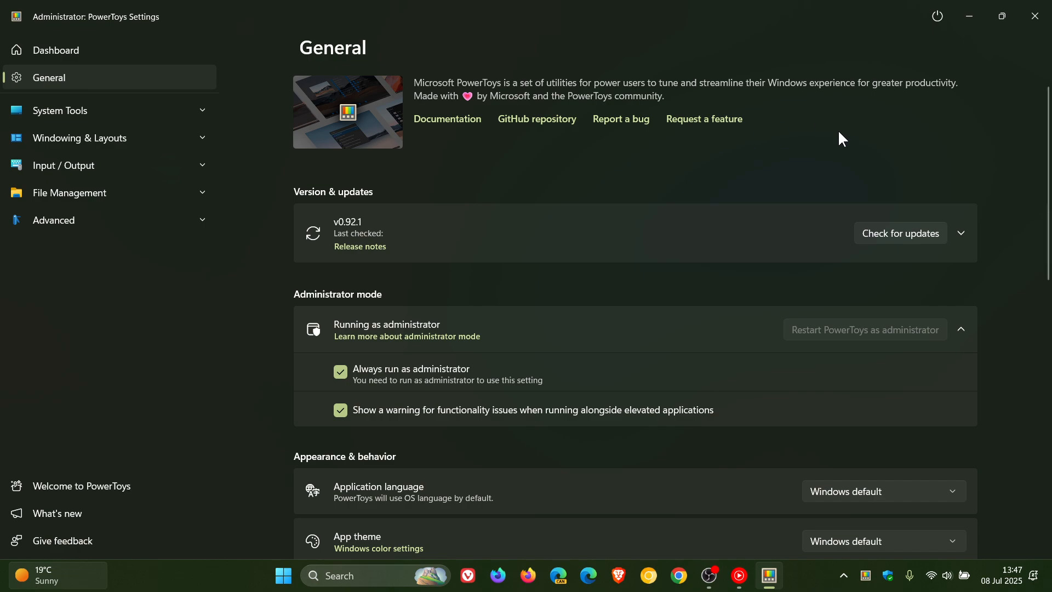
pyautogui.click(900, 233)
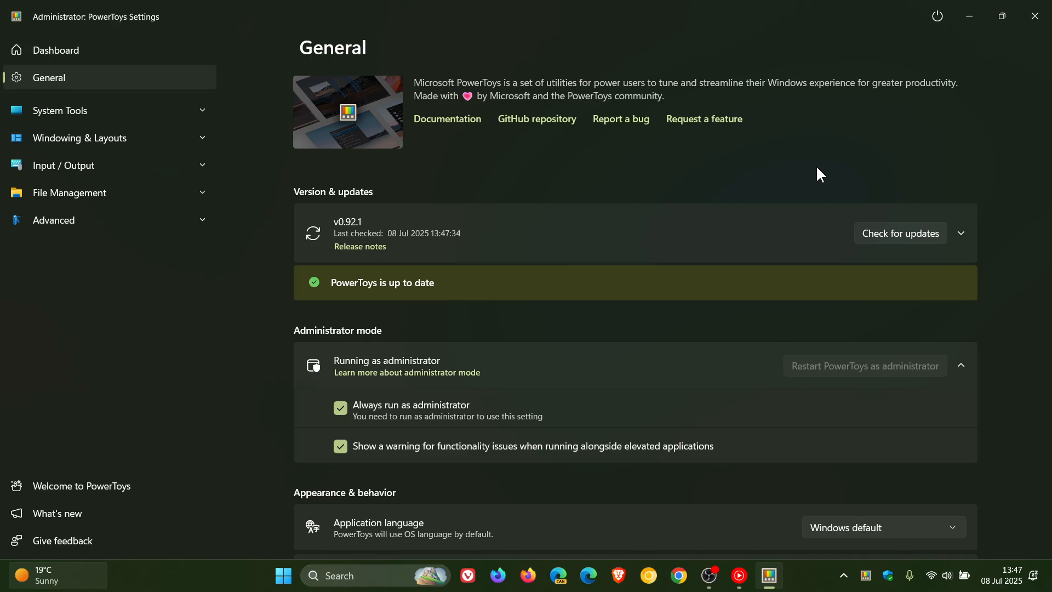
pyautogui.moveTo(398, 106)
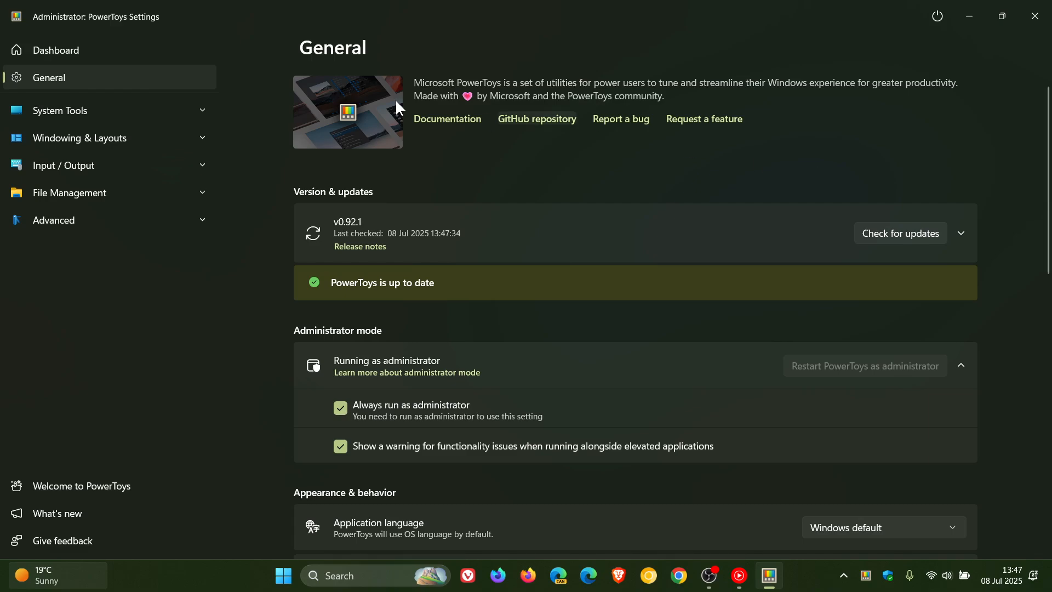
# - View the Dashboard module overview, then minimize PowerToys Settings
pyautogui.click(55, 50)
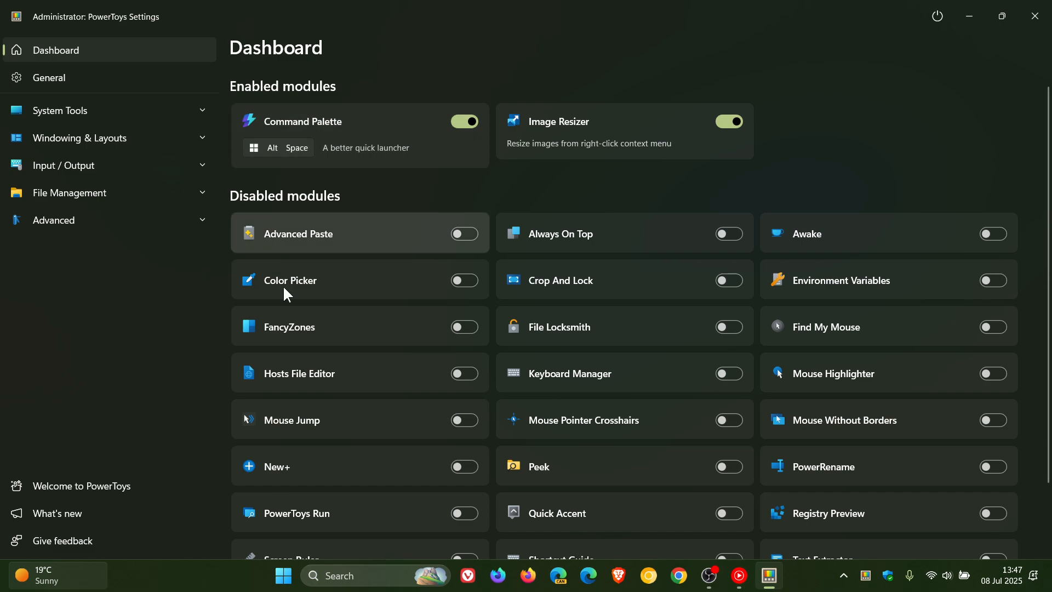
pyautogui.moveTo(499, 459)
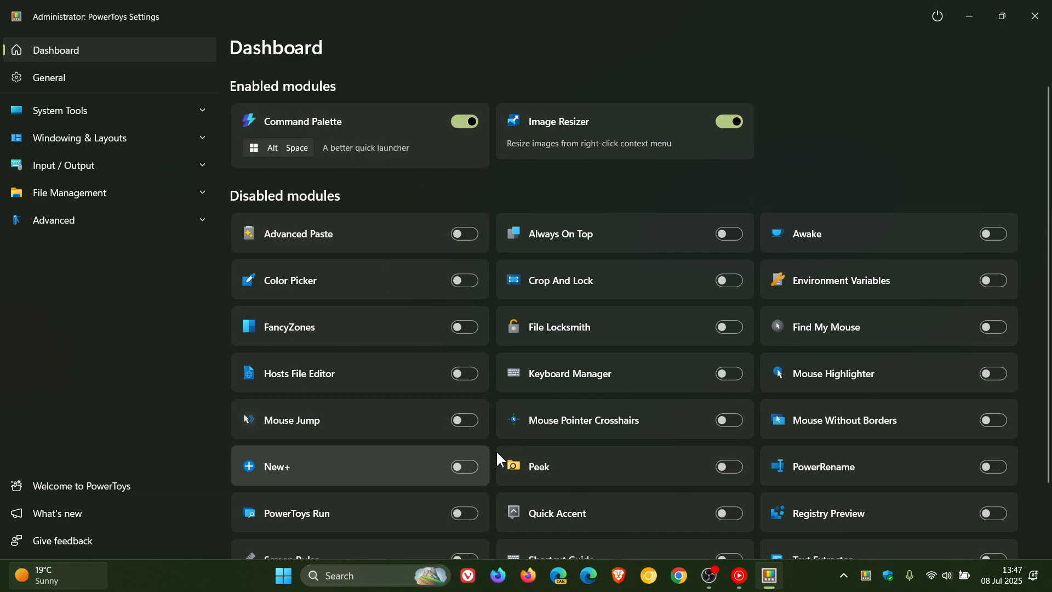
pyautogui.moveTo(910, 131)
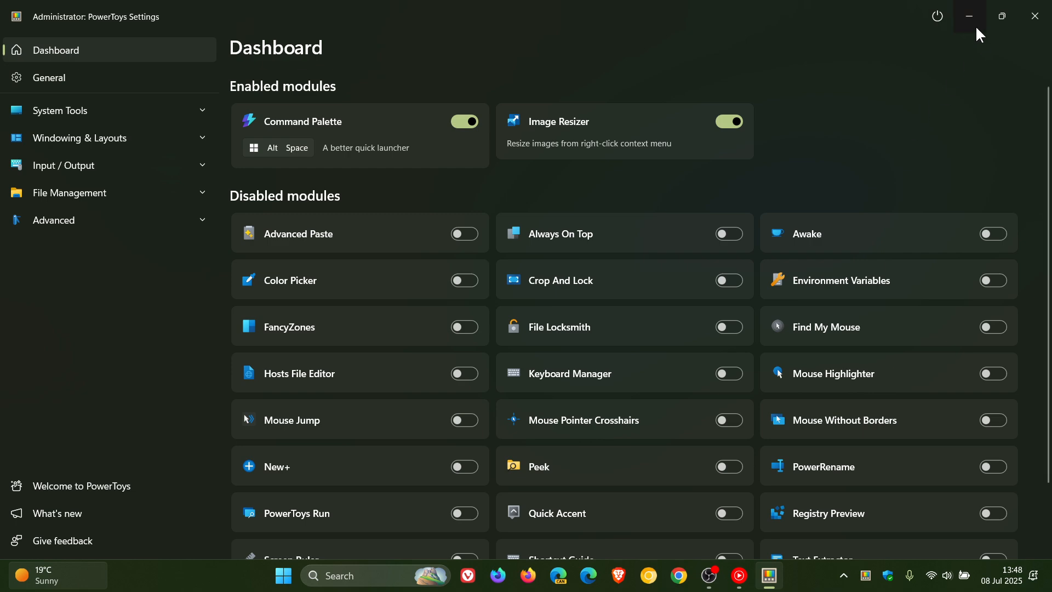
pyautogui.click(969, 16)
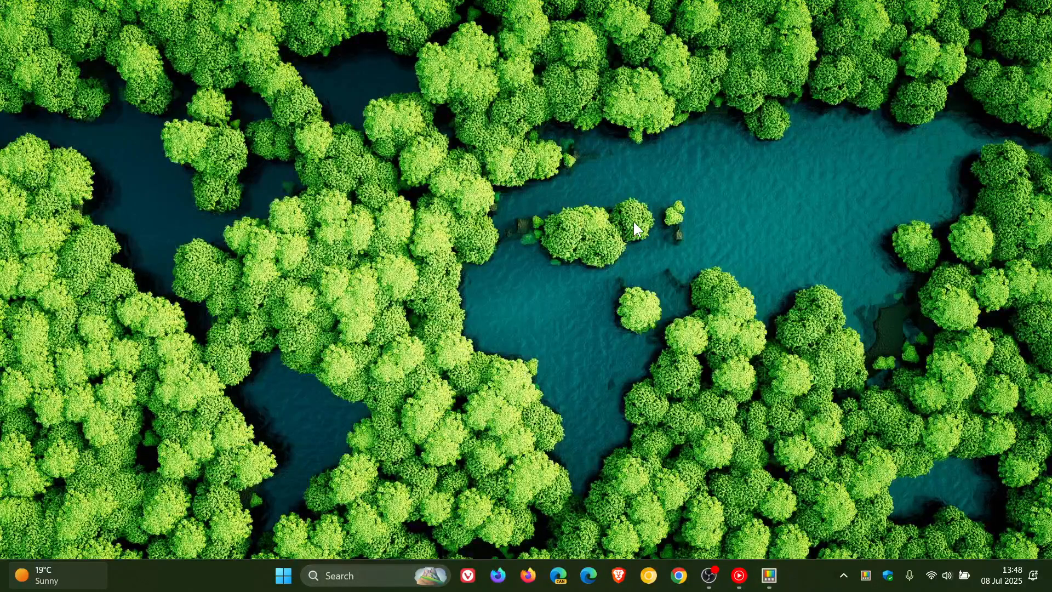